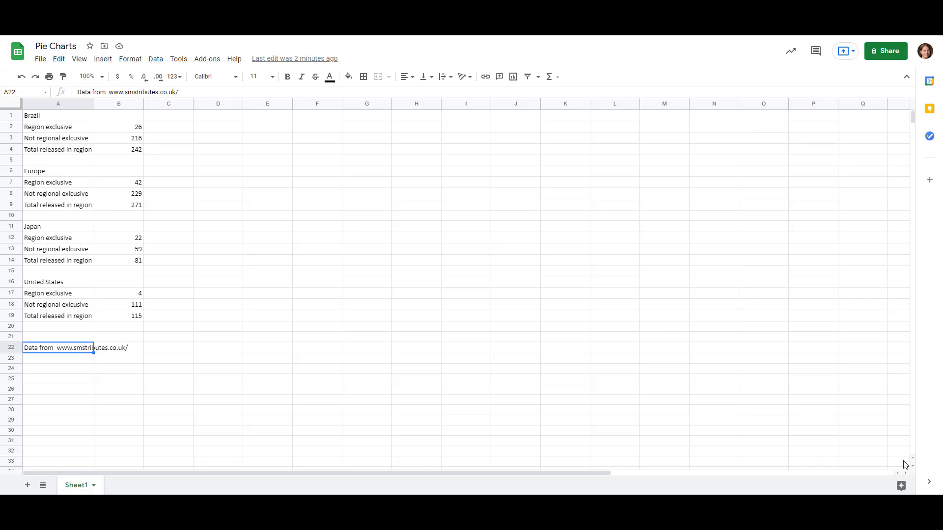
Step: Insert a chart from Brazil's exclusive and not exclusive counts in A2:B3
left_click(58, 116)
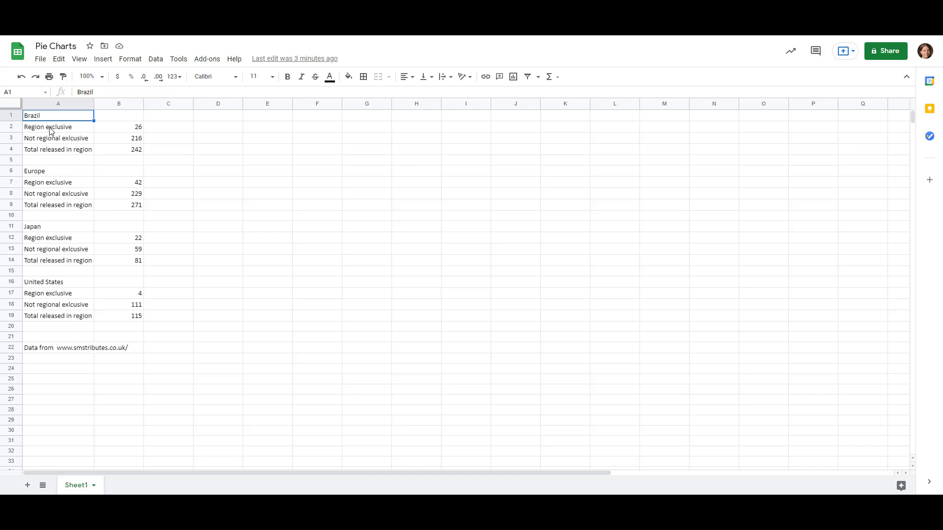
left_click_drag(58, 127, 119, 138)
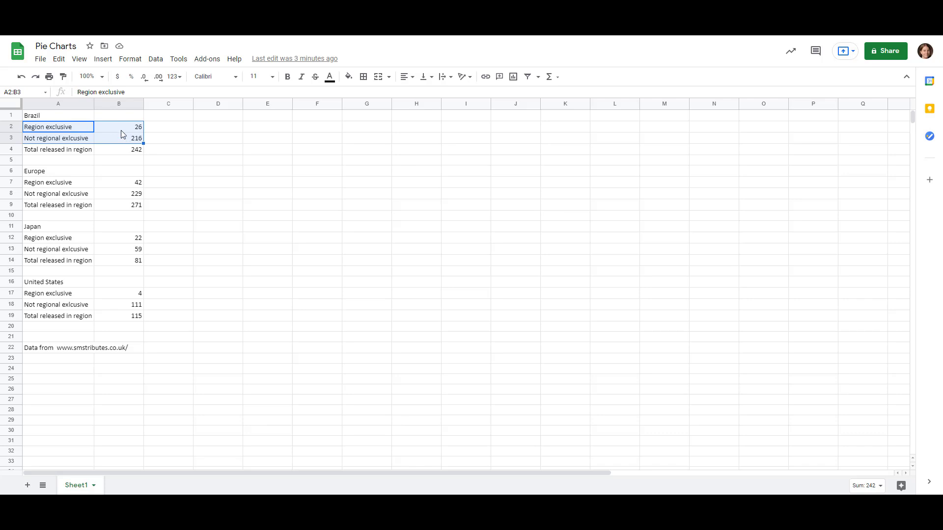
left_click(103, 58)
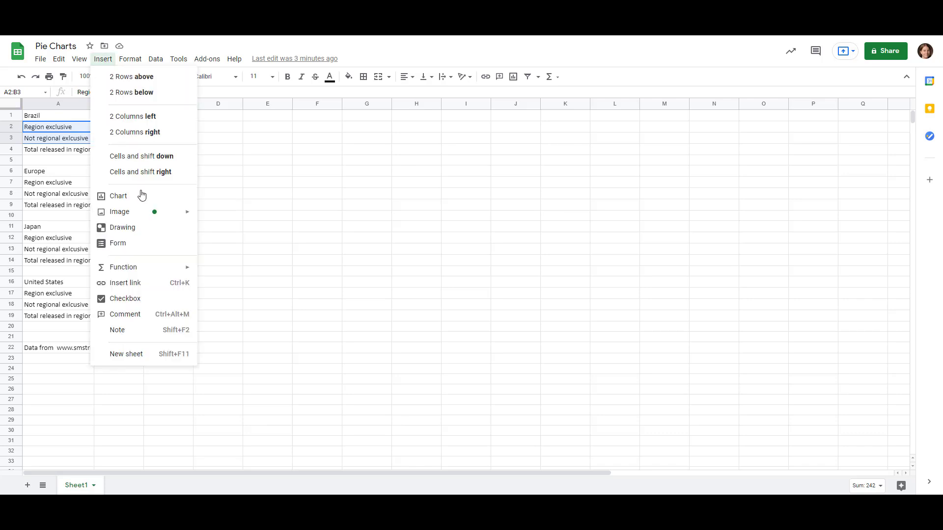
left_click(118, 197)
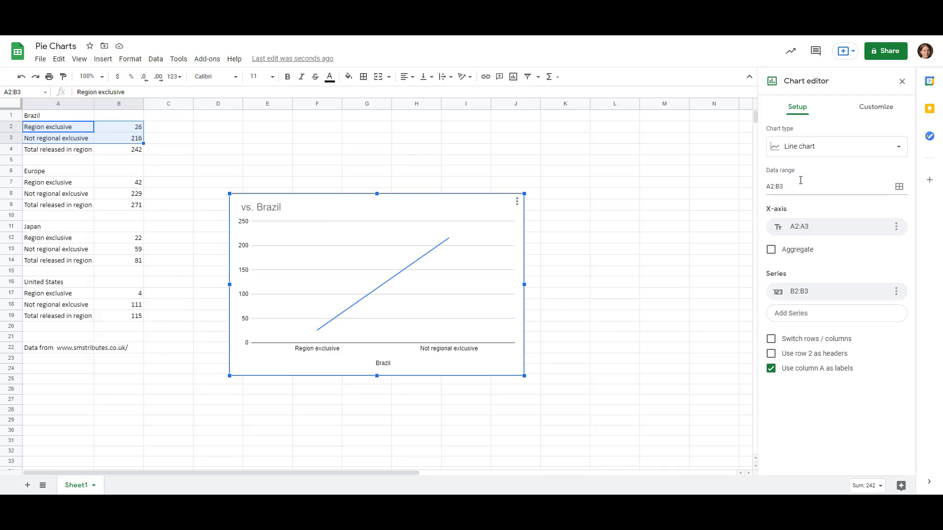
mouse_move(867, 152)
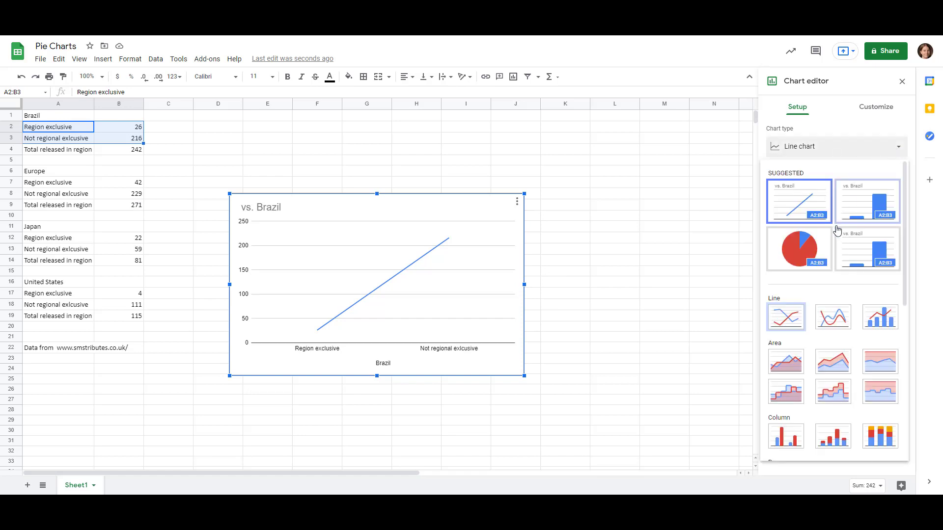
mouse_move(822, 247)
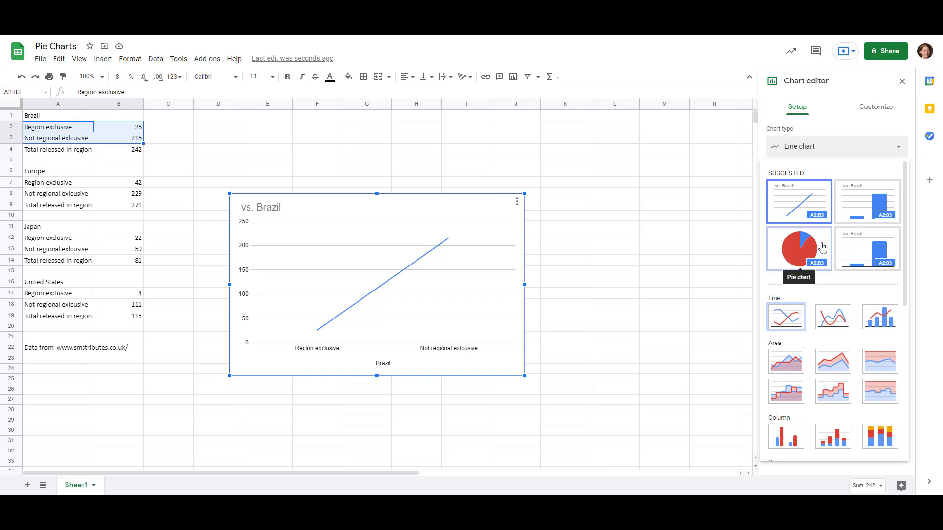
Step: Switch the Brazil chart to a pie chart (10.7% vs 89.3%)
left_click(799, 248)
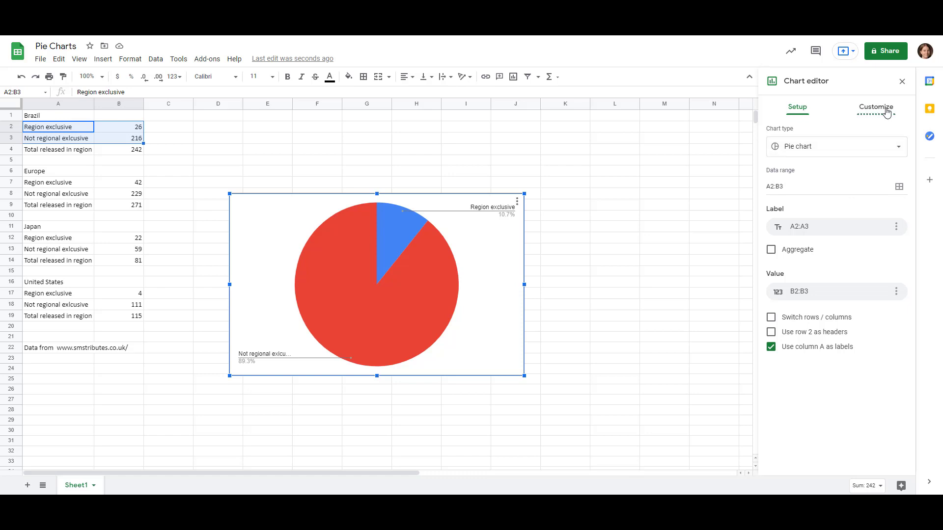
Step: Set the chart title to 'Brazil Game Releases' in the Customize options
left_click(876, 106)
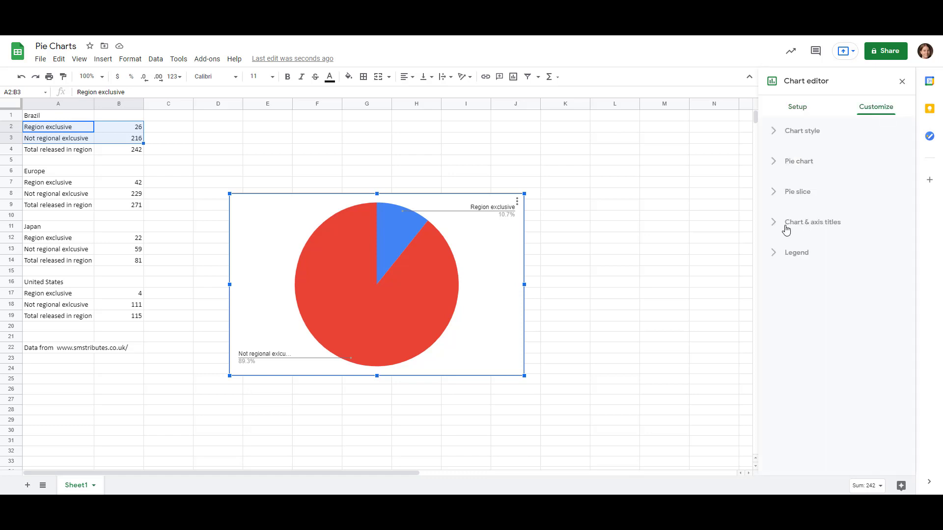
left_click(813, 222)
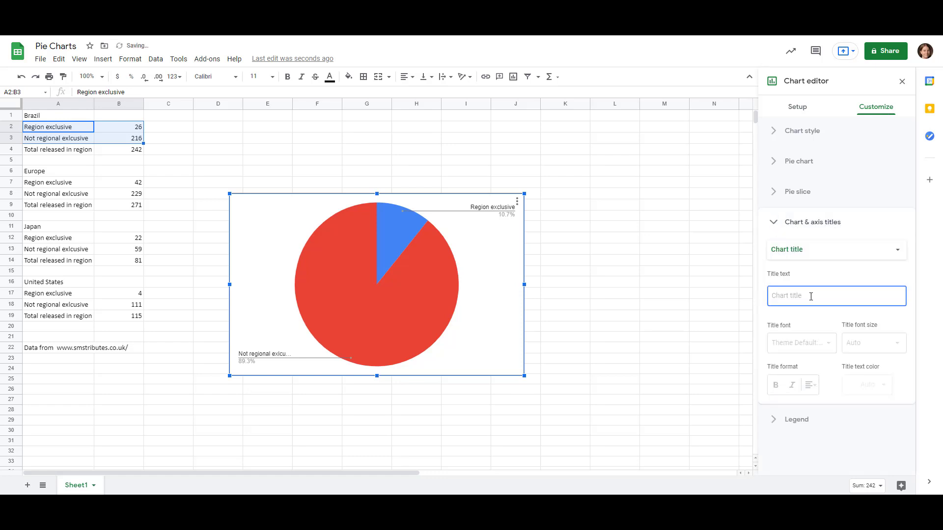
type("Brazil Game Releases")
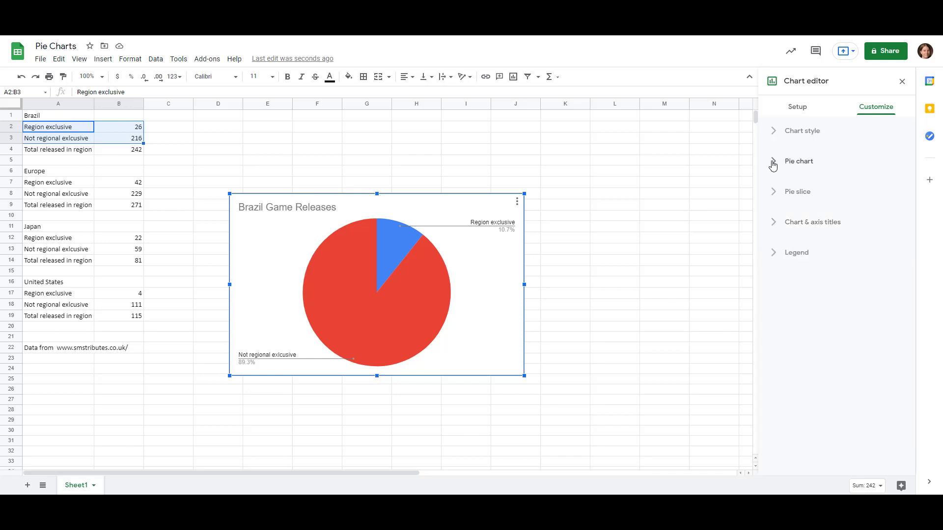
Step: Give the Brazil pie chart a 50% doughnut hole
left_click(798, 161)
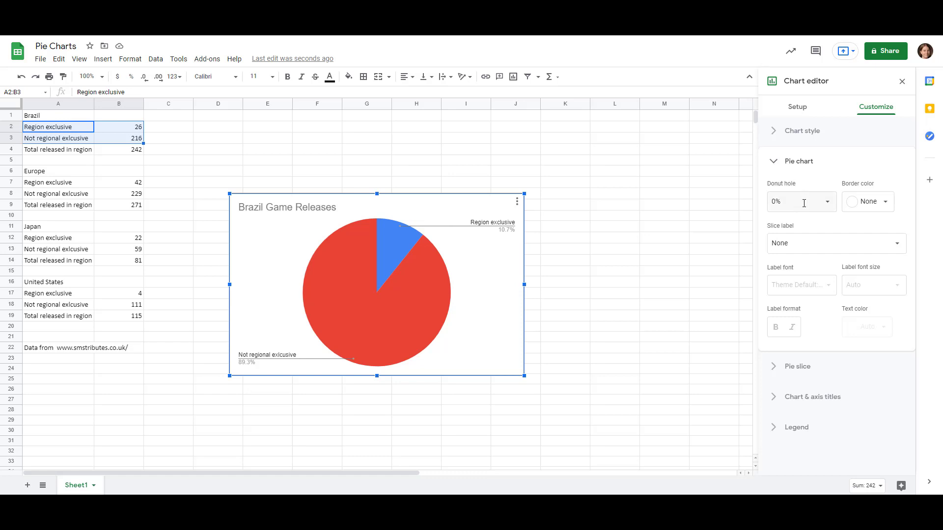
mouse_move(801, 202)
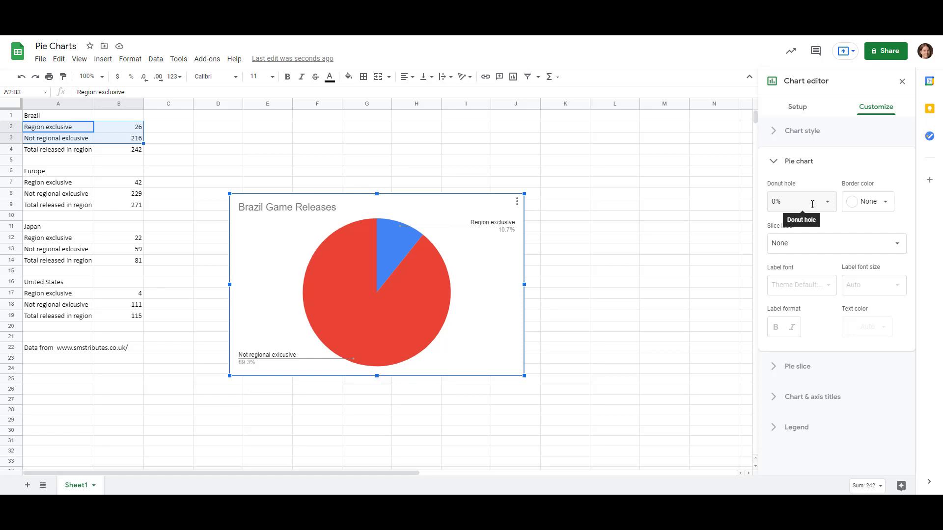
mouse_move(829, 205)
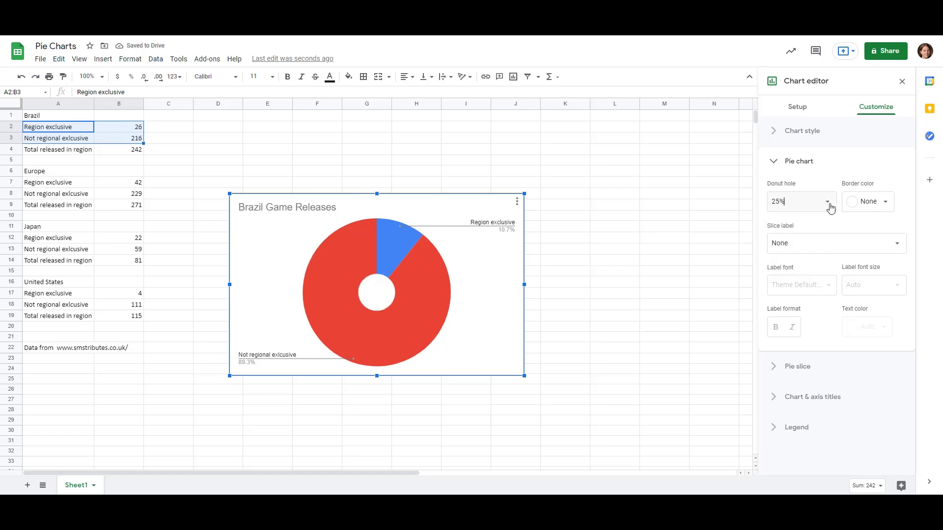
type("50%")
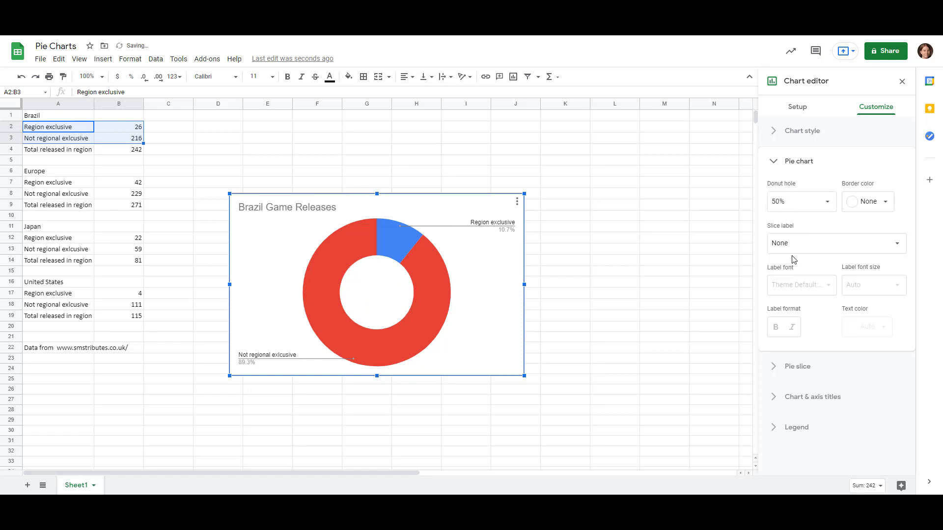
left_click(799, 160)
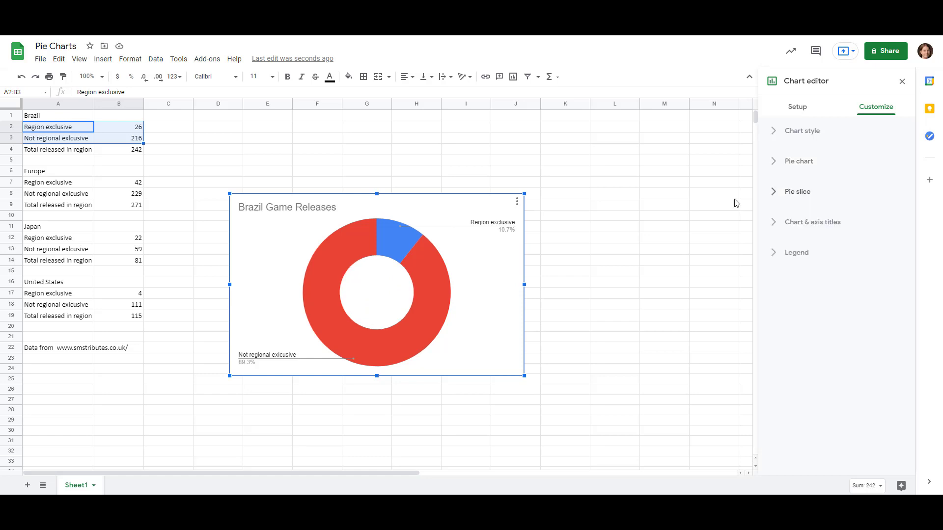
mouse_move(773, 194)
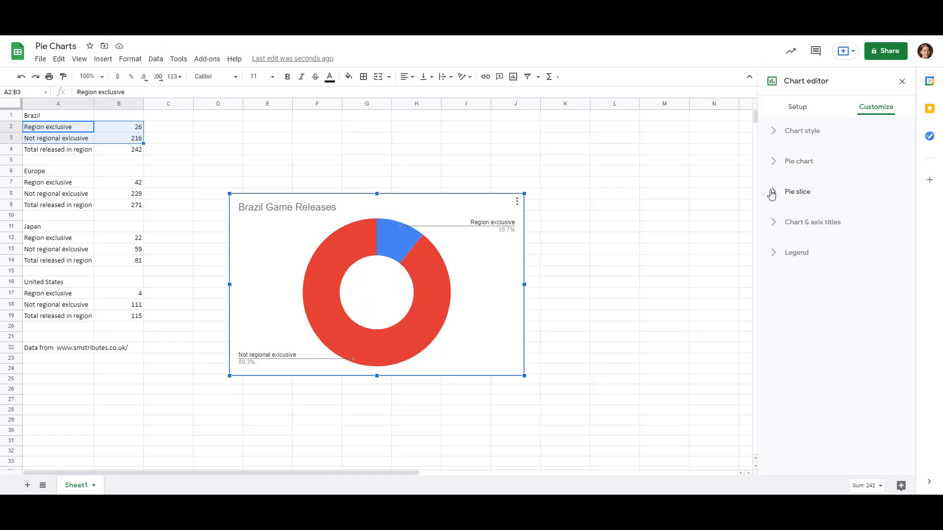
Step: Colour the Region exclusive slice green and the Not regional exclusive slice dark blue
left_click(797, 191)
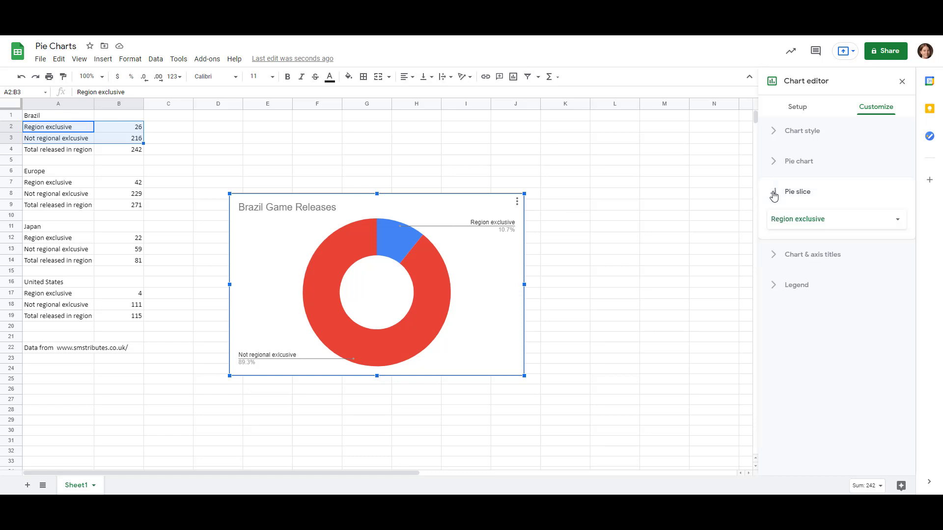
left_click(797, 191)
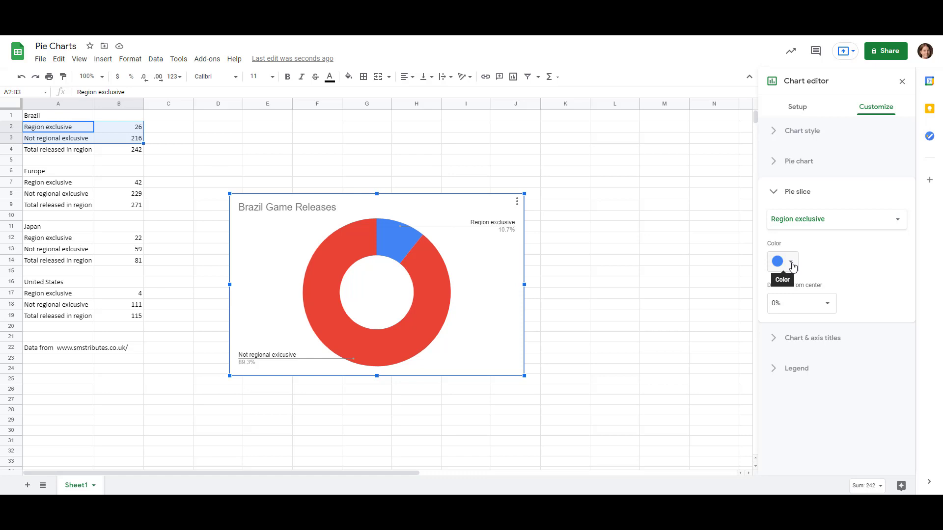
left_click(789, 260)
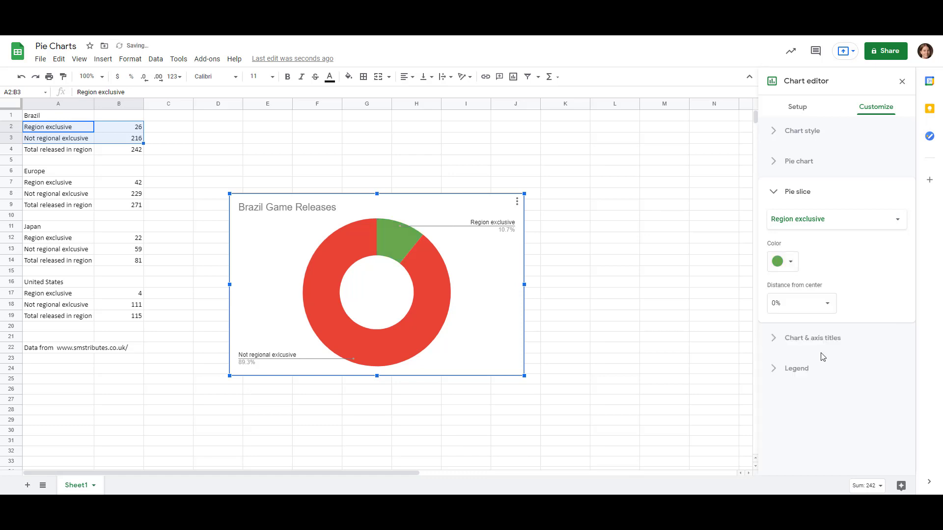
mouse_move(876, 222)
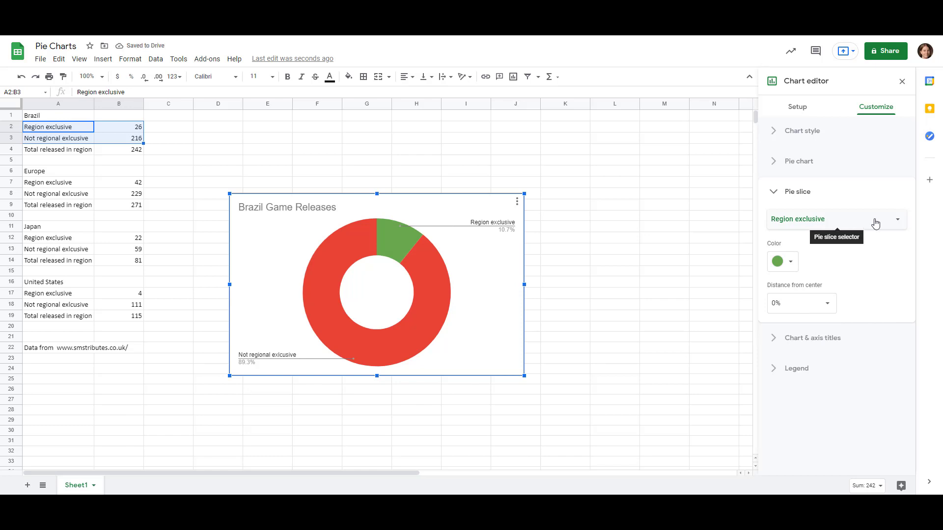
left_click(896, 219)
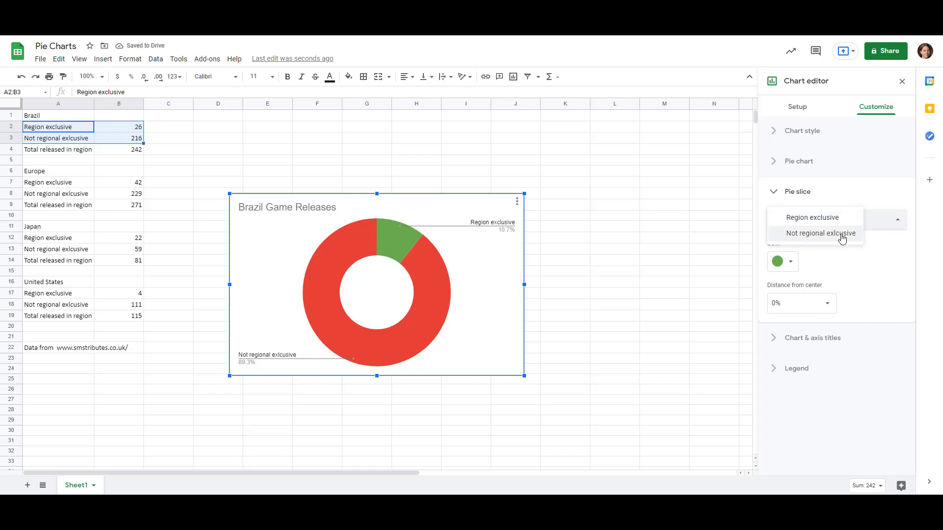
left_click(821, 234)
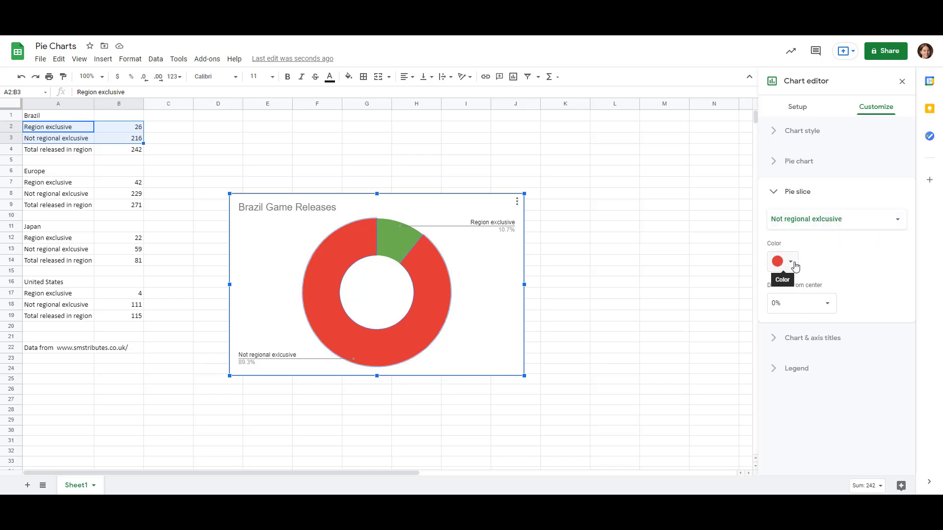
left_click(790, 262)
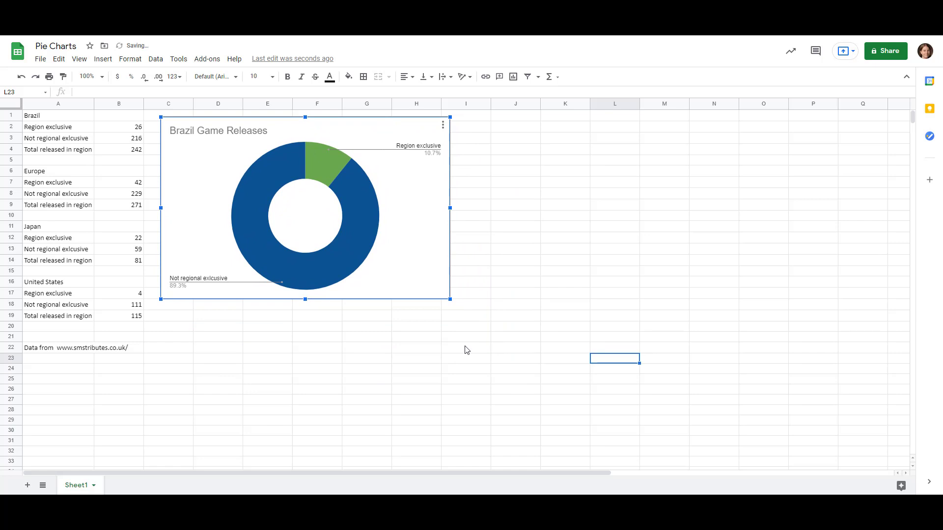
Step: Copy the Brazil doughnut chart and paste a duplicate beside the original
left_click(416, 327)
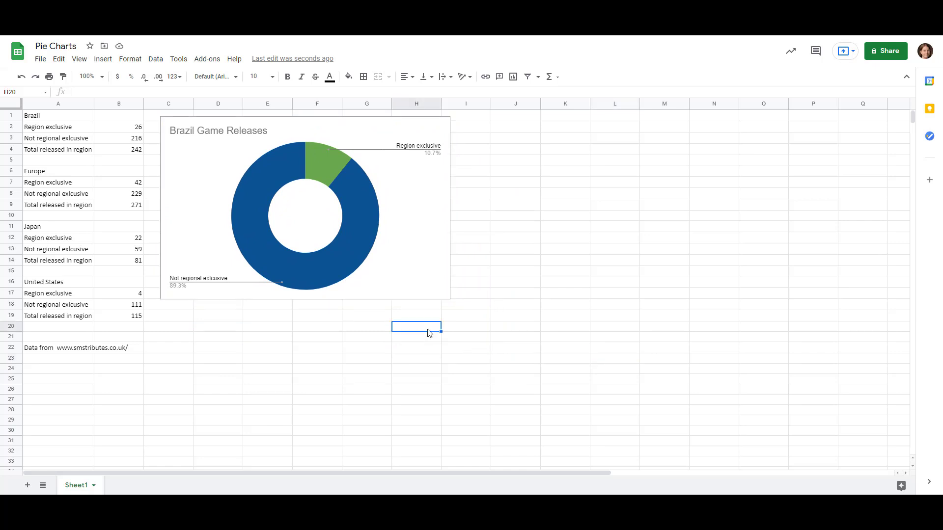
mouse_move(437, 270)
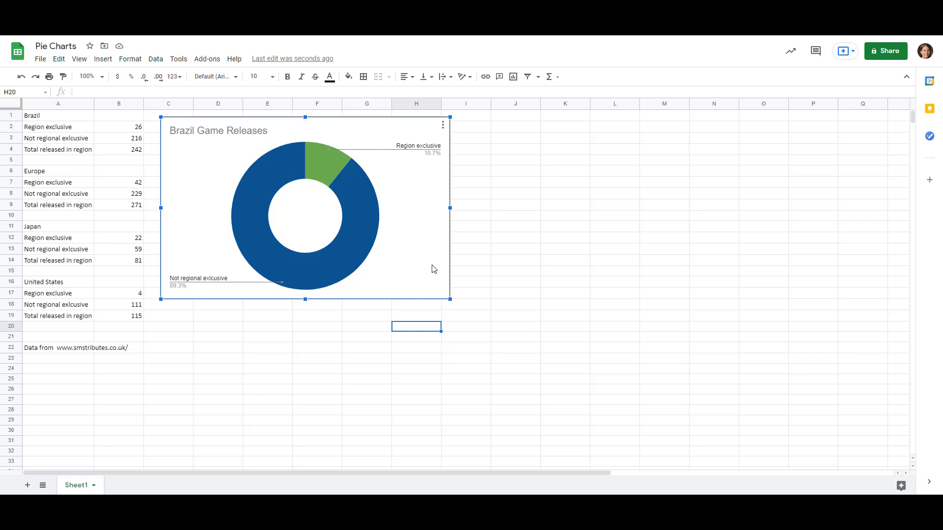
left_click(492, 269)
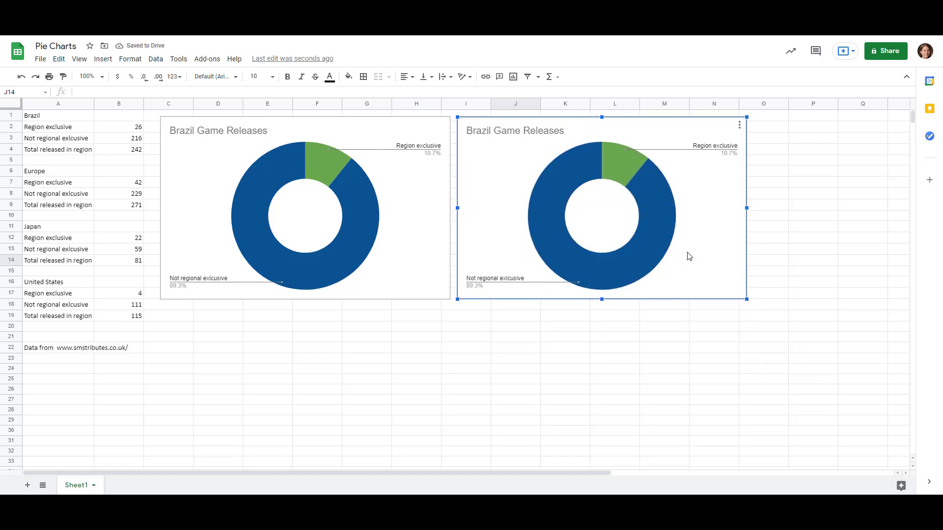
Step: Repoint the copied chart's value range from B2:B3 to Europe's B7:B8 (15.5% exclusive)
double_click(600, 216)
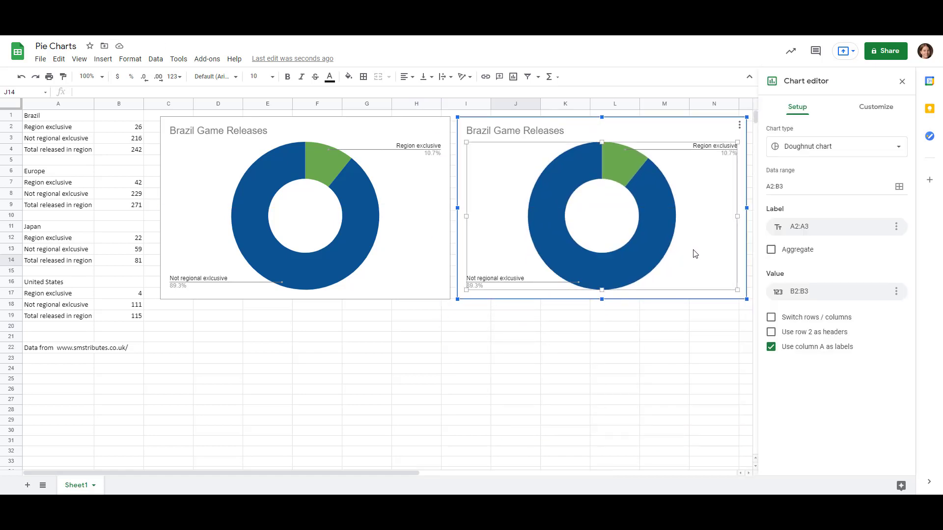
mouse_move(829, 233)
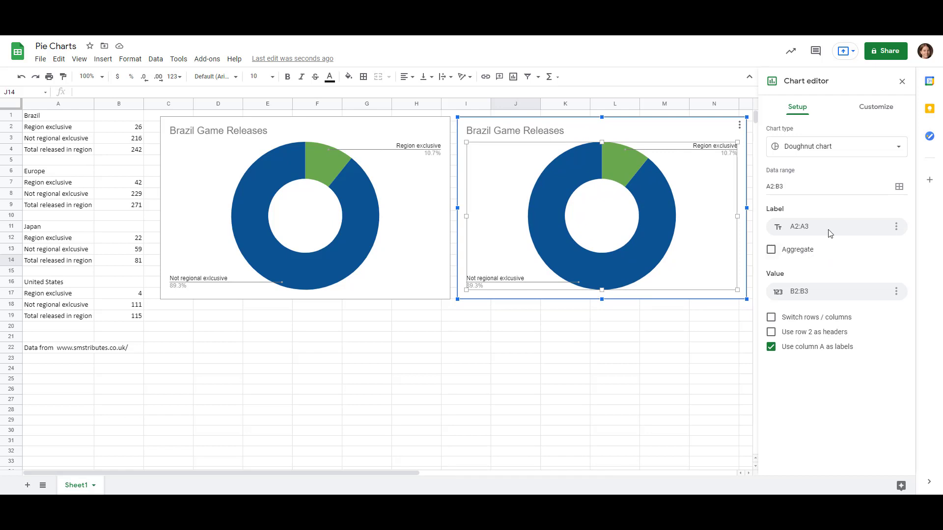
mouse_move(809, 119)
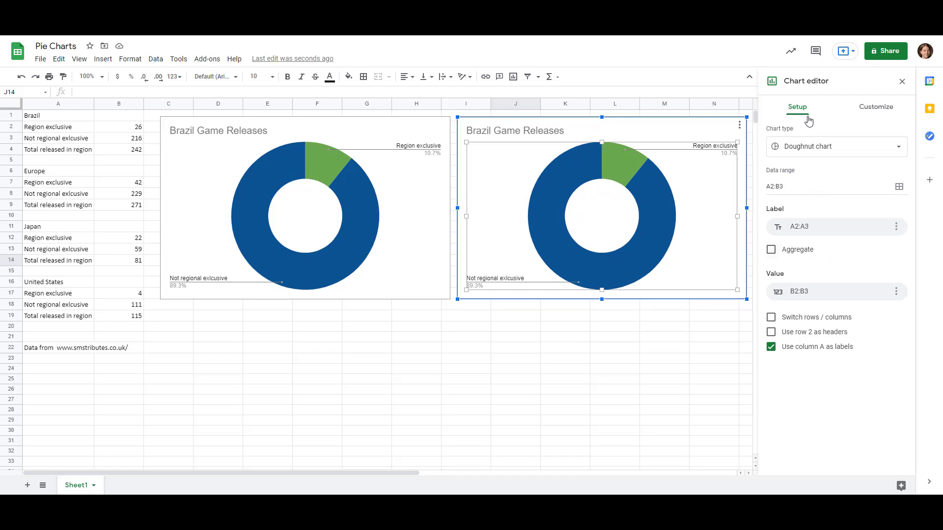
mouse_move(827, 237)
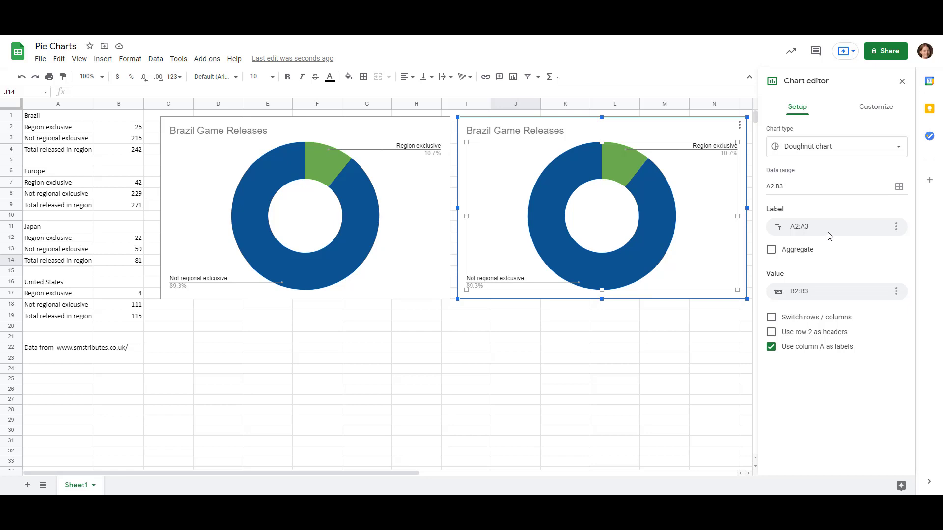
mouse_move(829, 299)
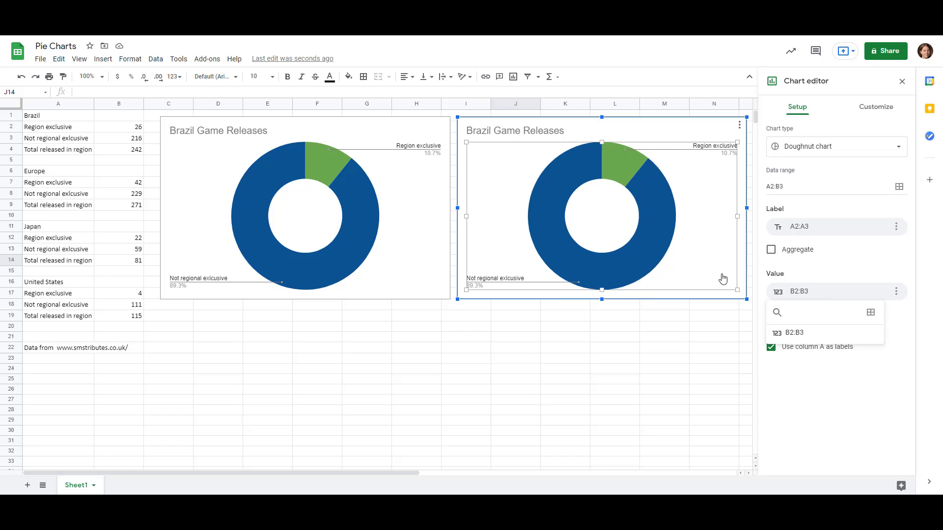
mouse_move(568, 324)
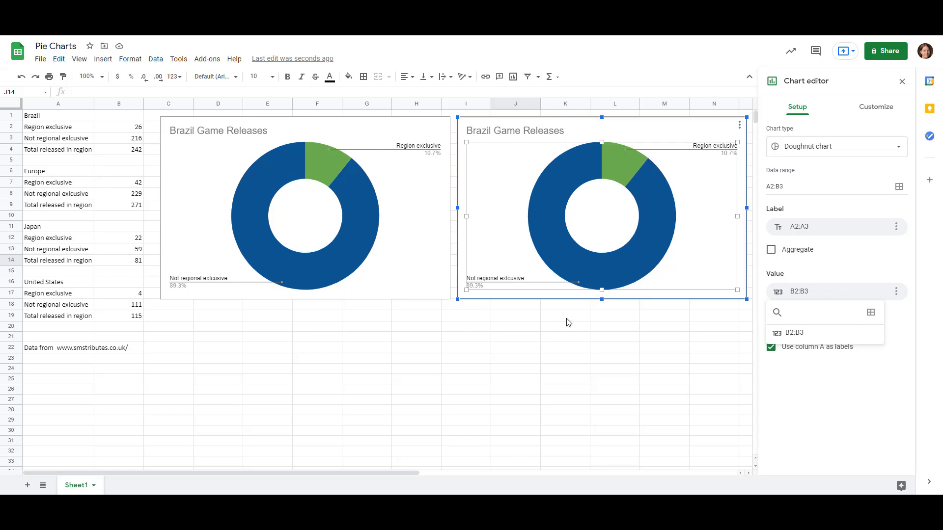
mouse_move(870, 312)
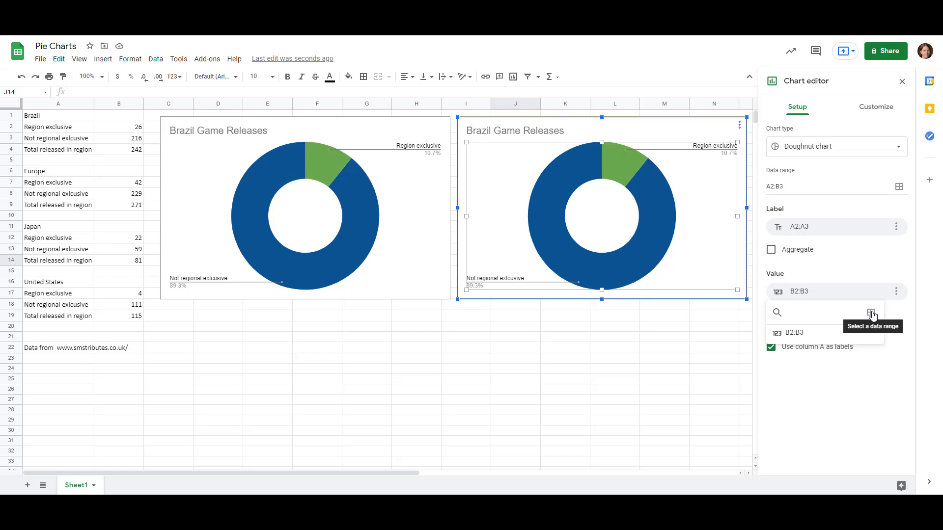
left_click(870, 312)
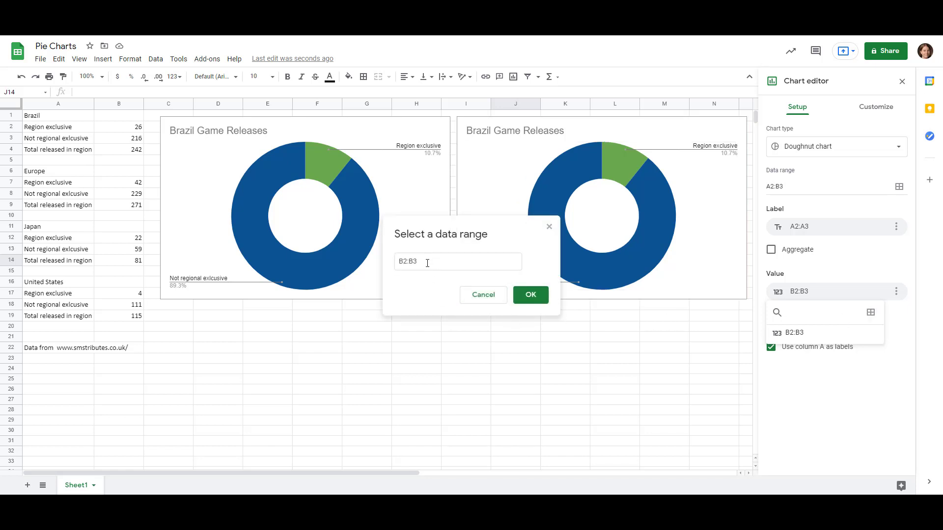
left_click(456, 261)
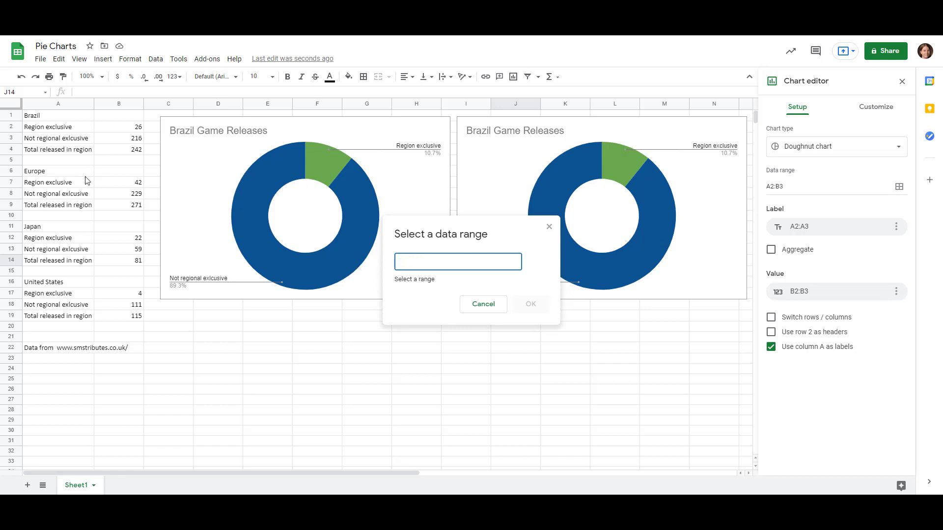
left_click_drag(118, 181, 119, 193)
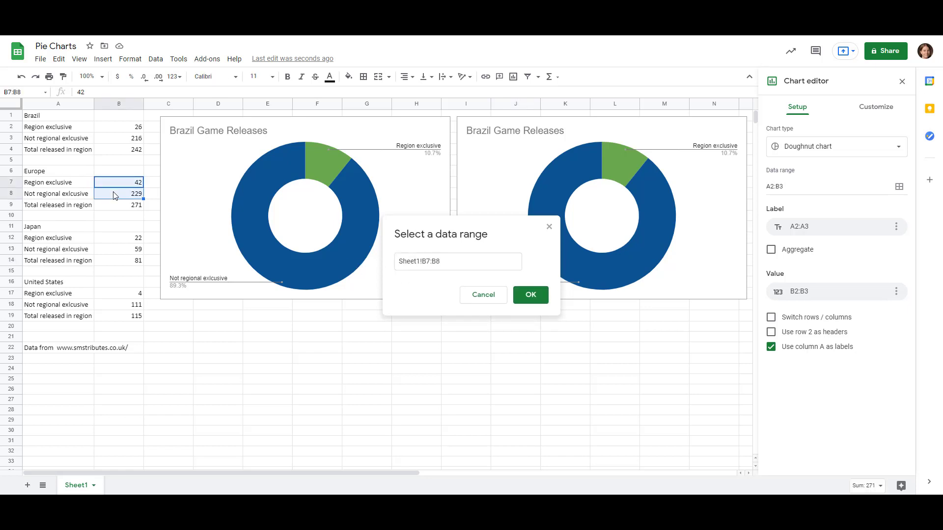
left_click(529, 295)
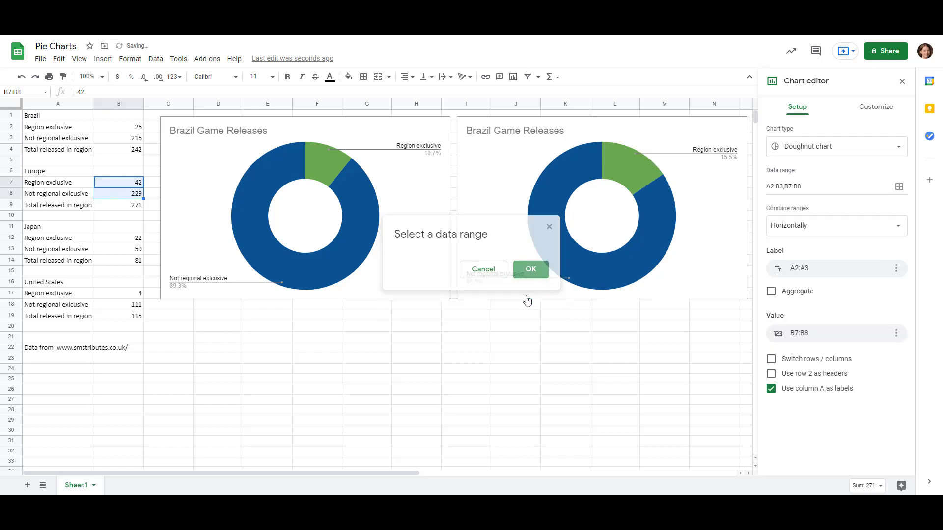
left_click(529, 269)
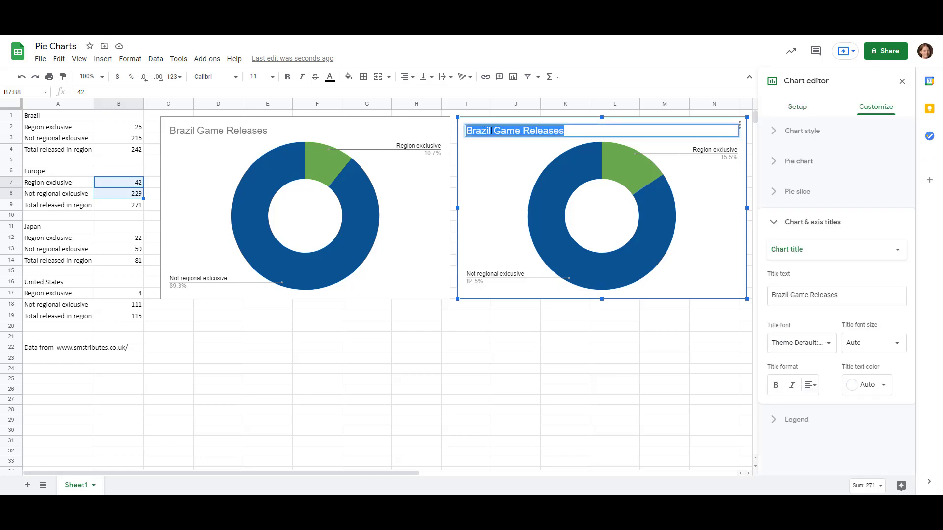
Step: Replace Brazil with Europe in the copied chart's title, leaving Japan and U.S. charts below
double_click(478, 130)
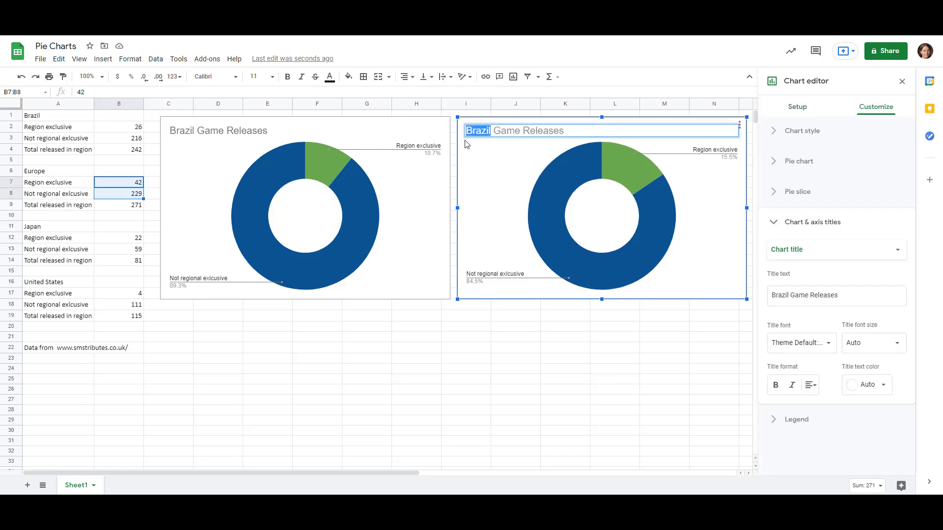
type("Europe")
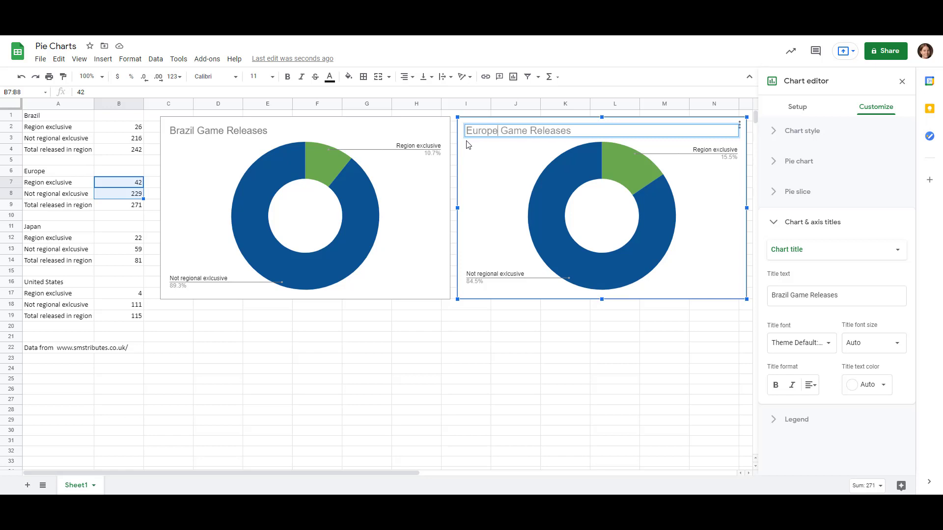
left_click(516, 326)
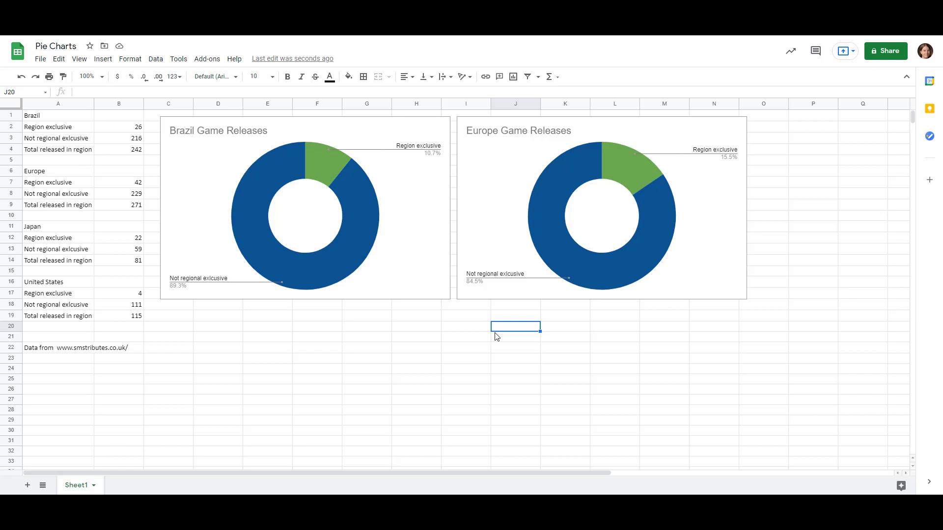
scroll("down", 3)
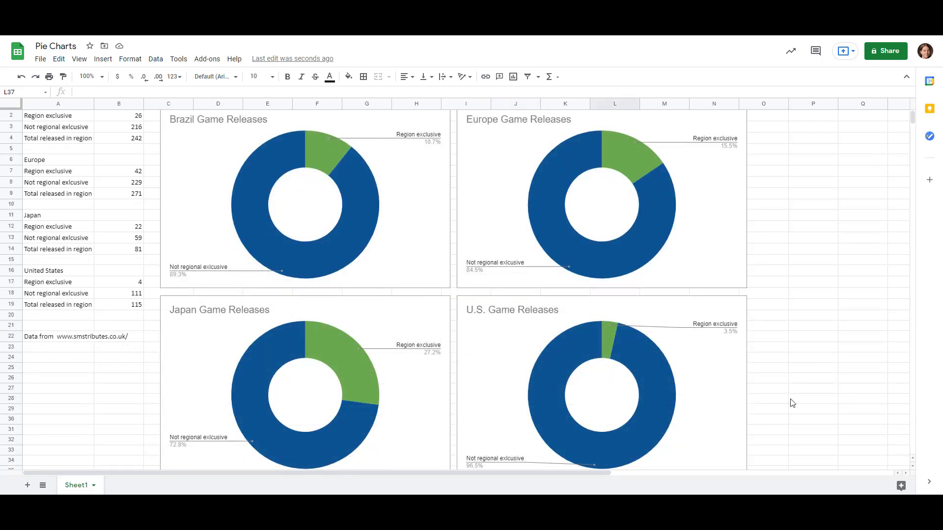